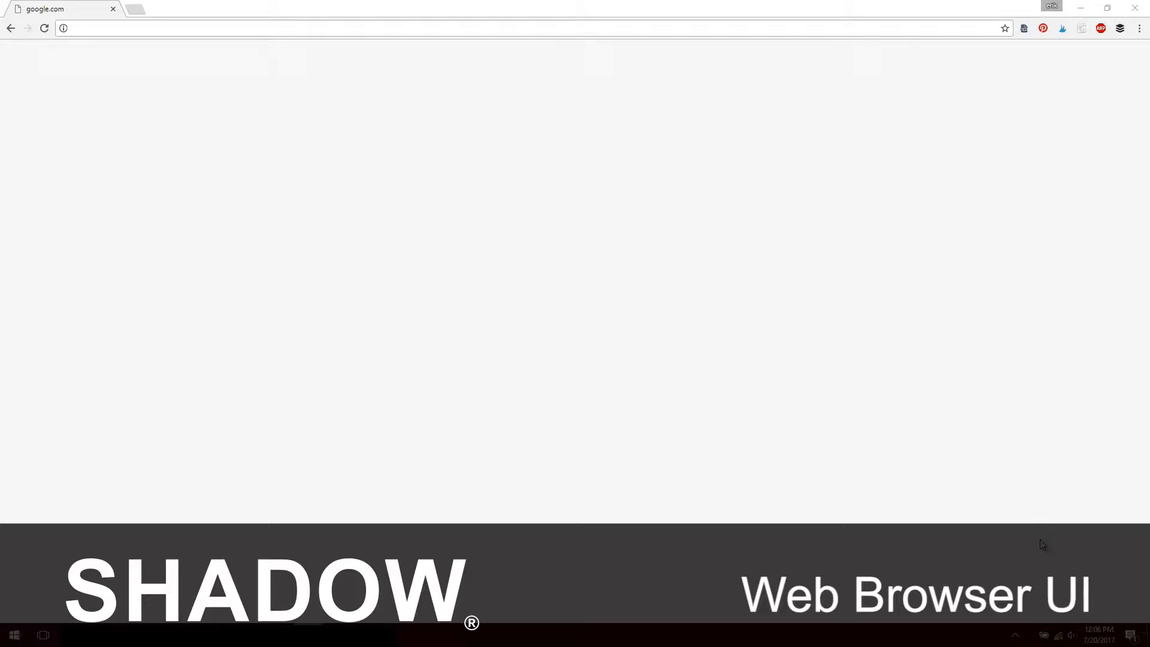
Disconnect from the Shadow Wi-Fi network in the taskbar flyout, then reconnect to it.
click(1058, 635)
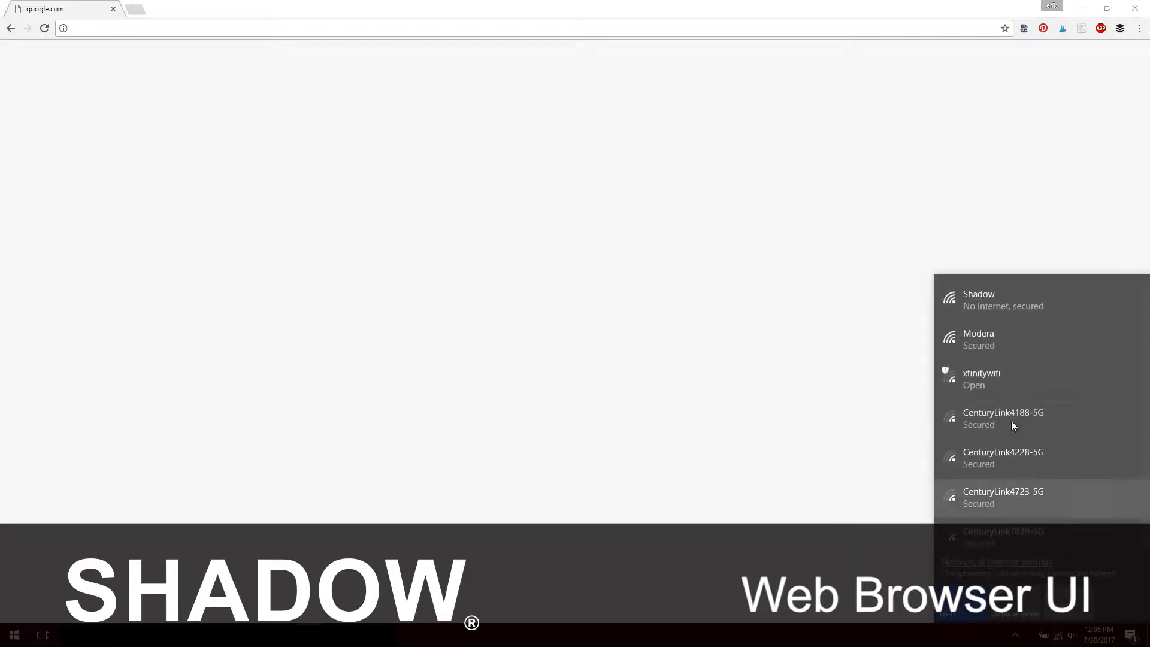
click(1012, 299)
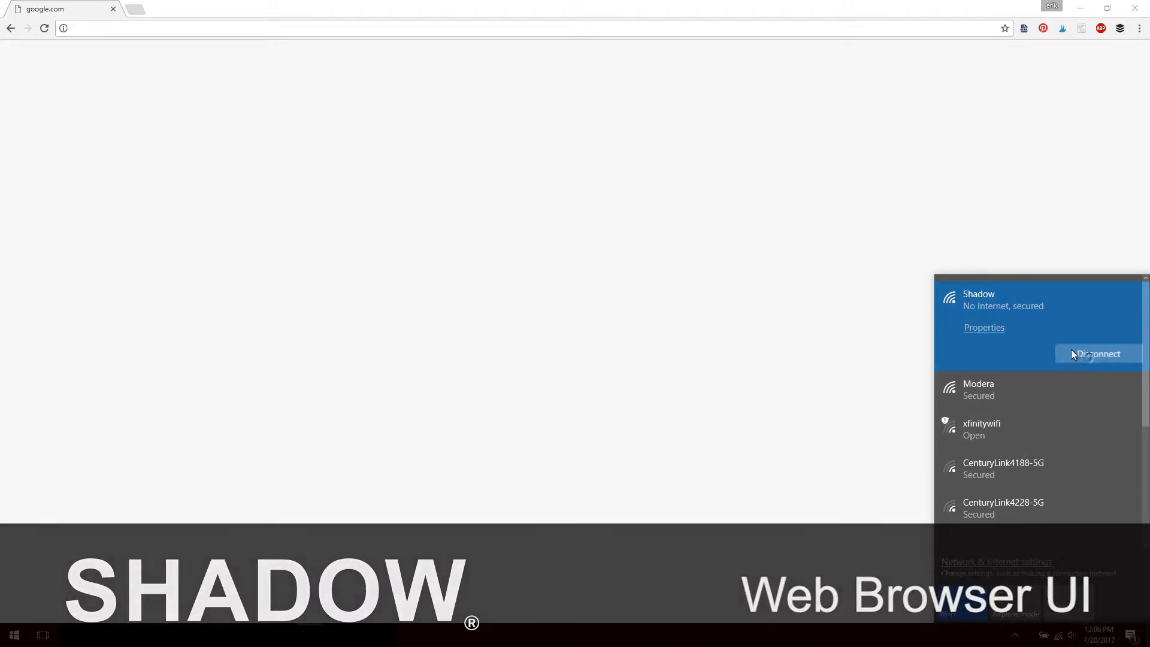
click(1098, 353)
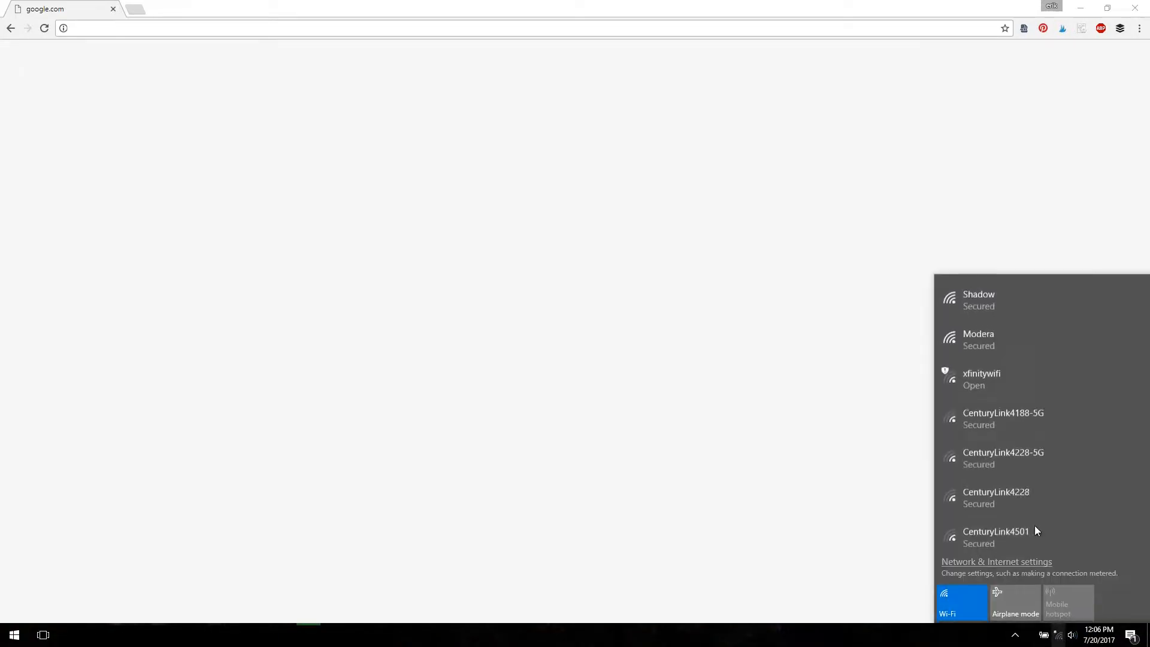
click(979, 299)
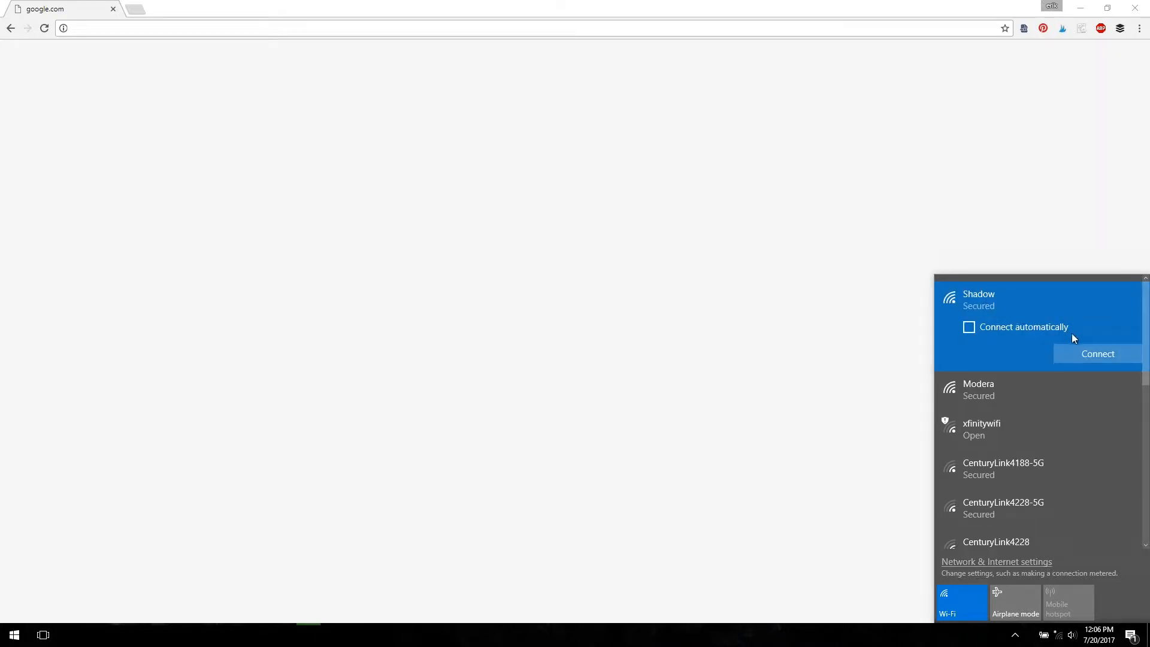
click(1097, 353)
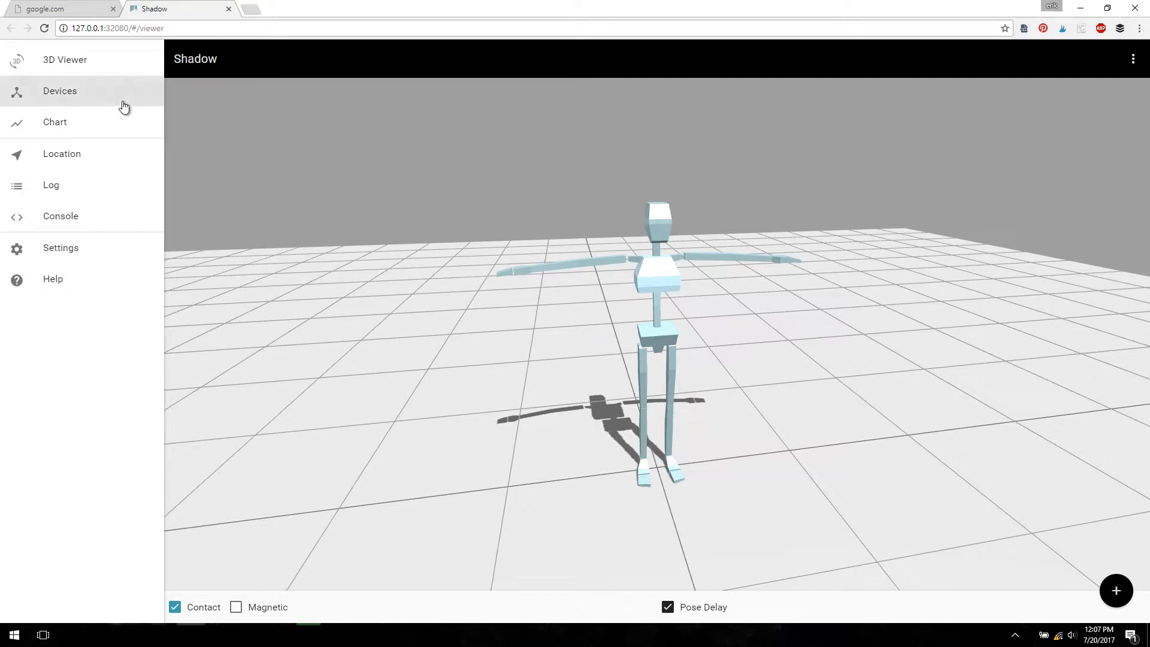
click(60, 90)
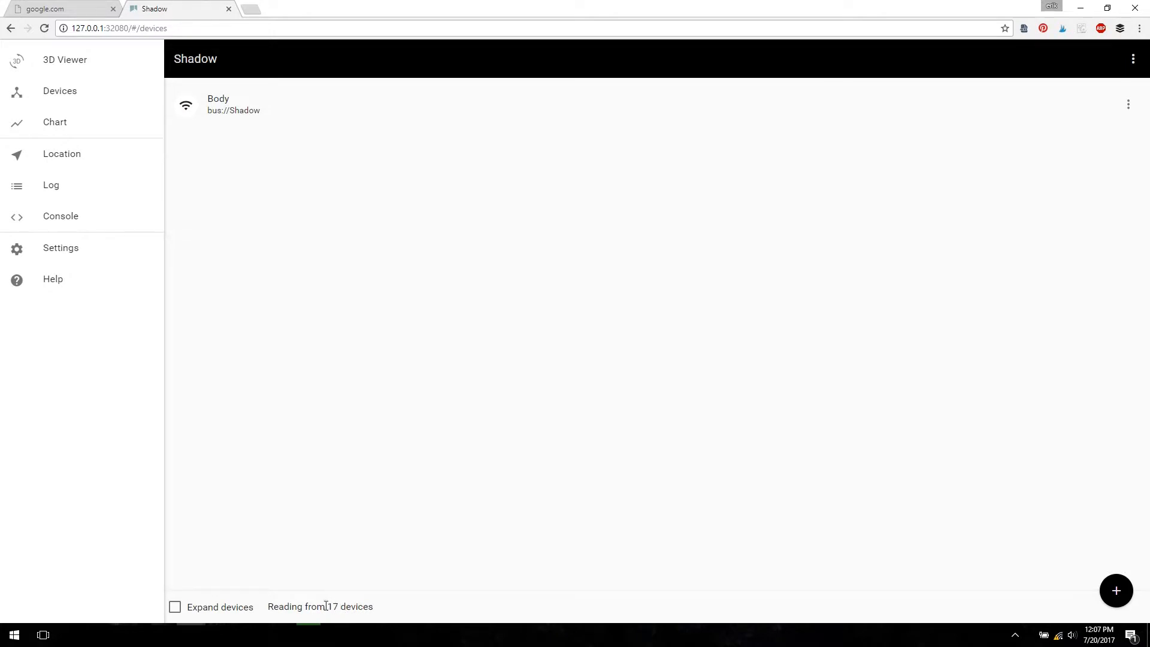
click(175, 606)
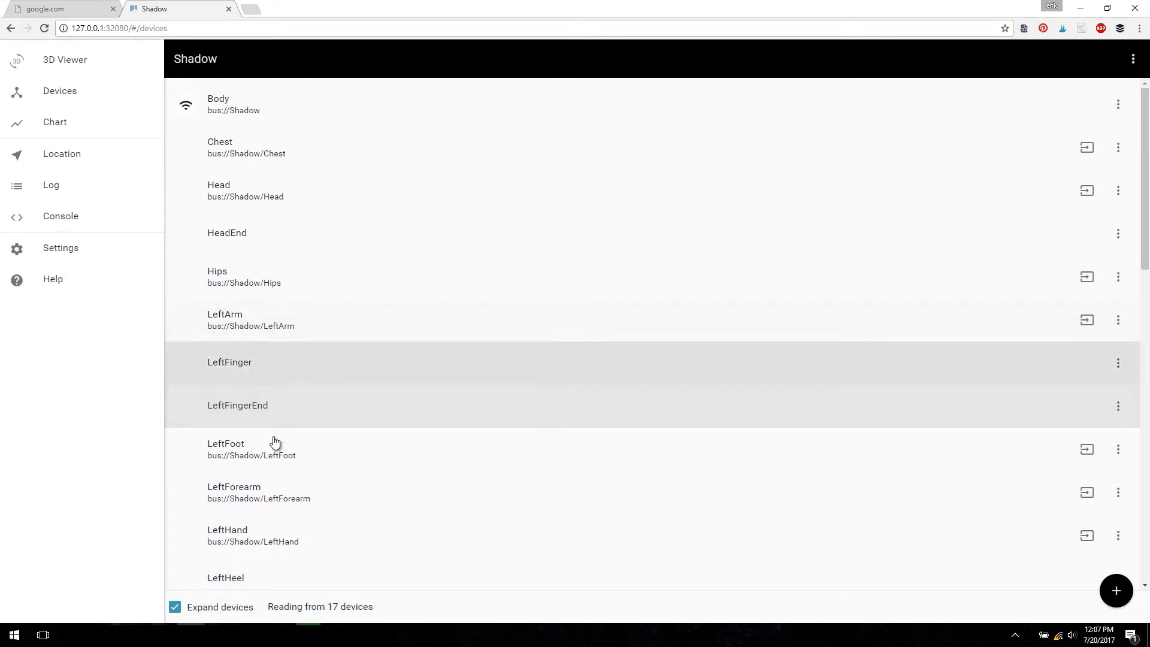
click(175, 606)
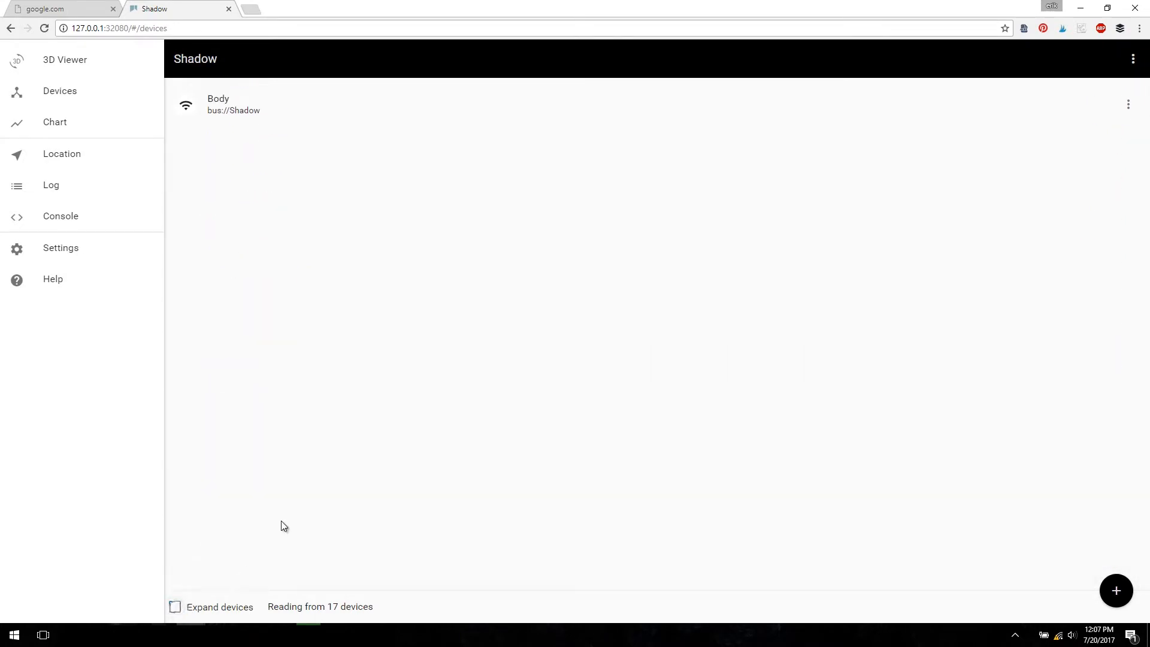
click(64, 60)
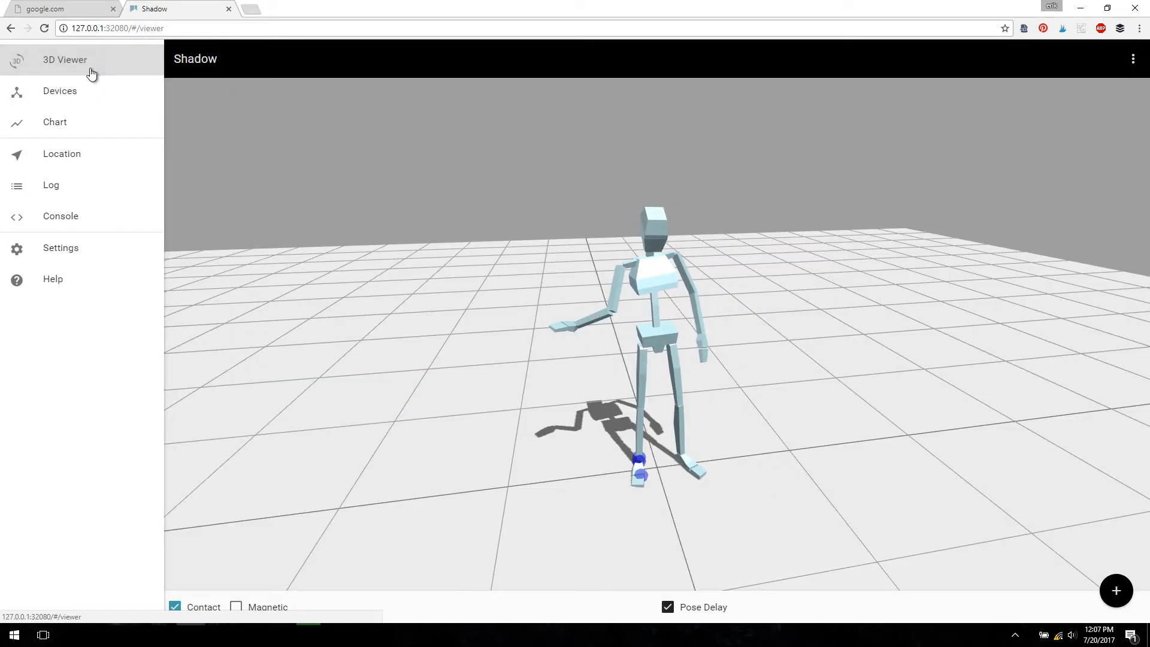
click(1115, 591)
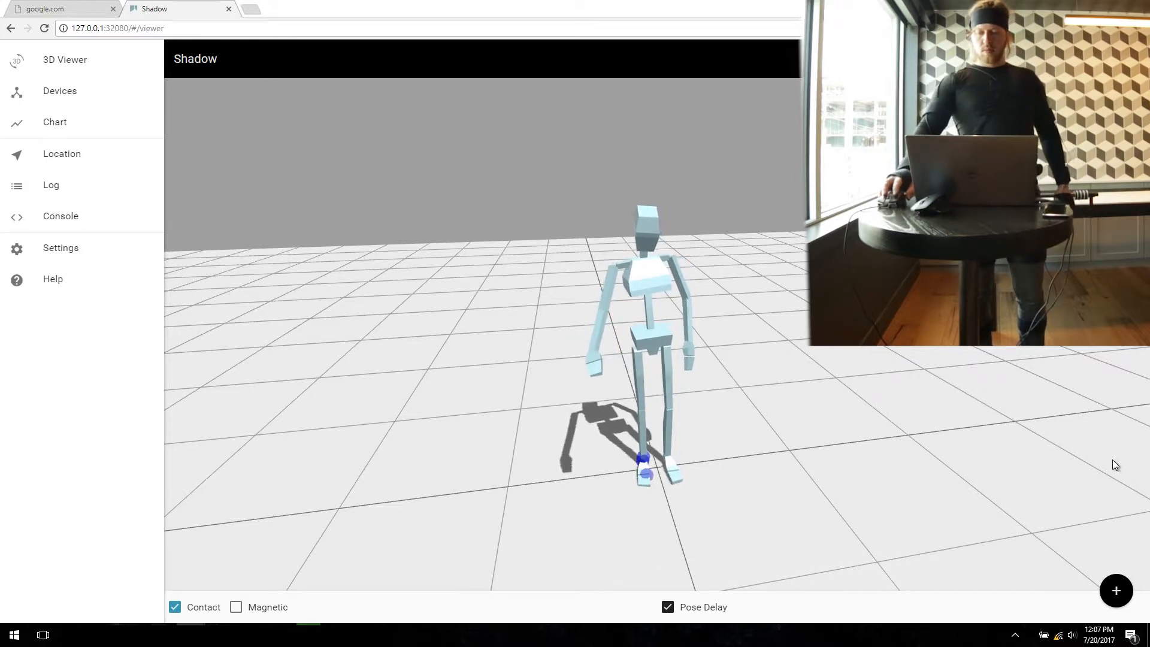
Record a take of the live skeleton via the + button's Record Take action, performing the motion.
click(1115, 590)
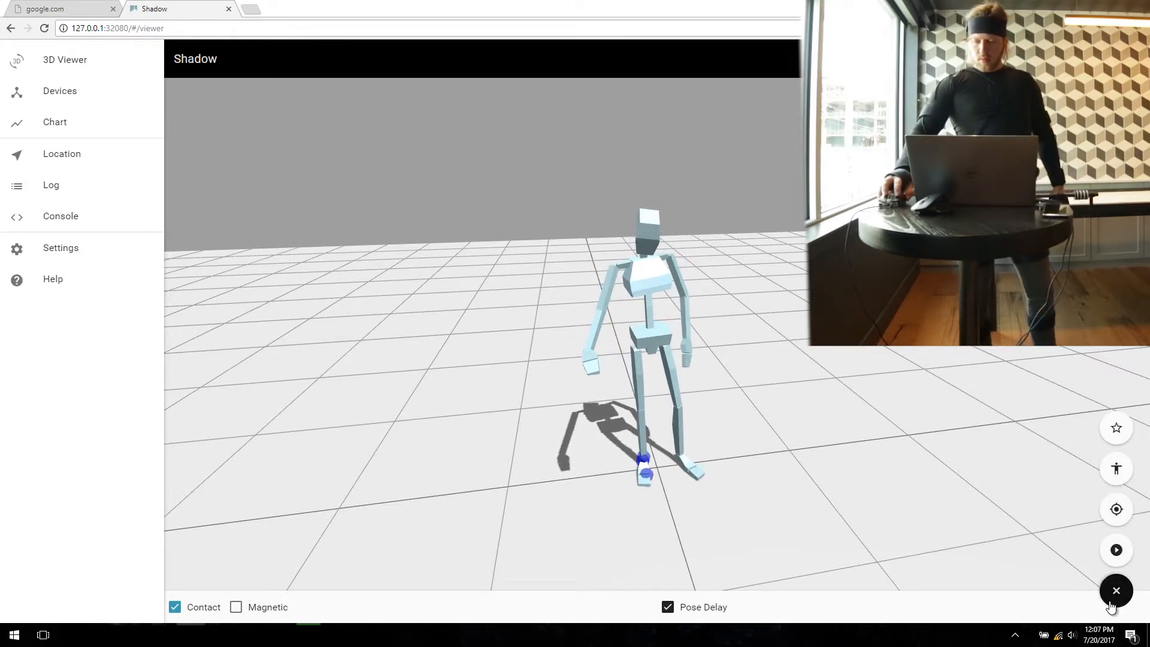
mouse_move(1115, 549)
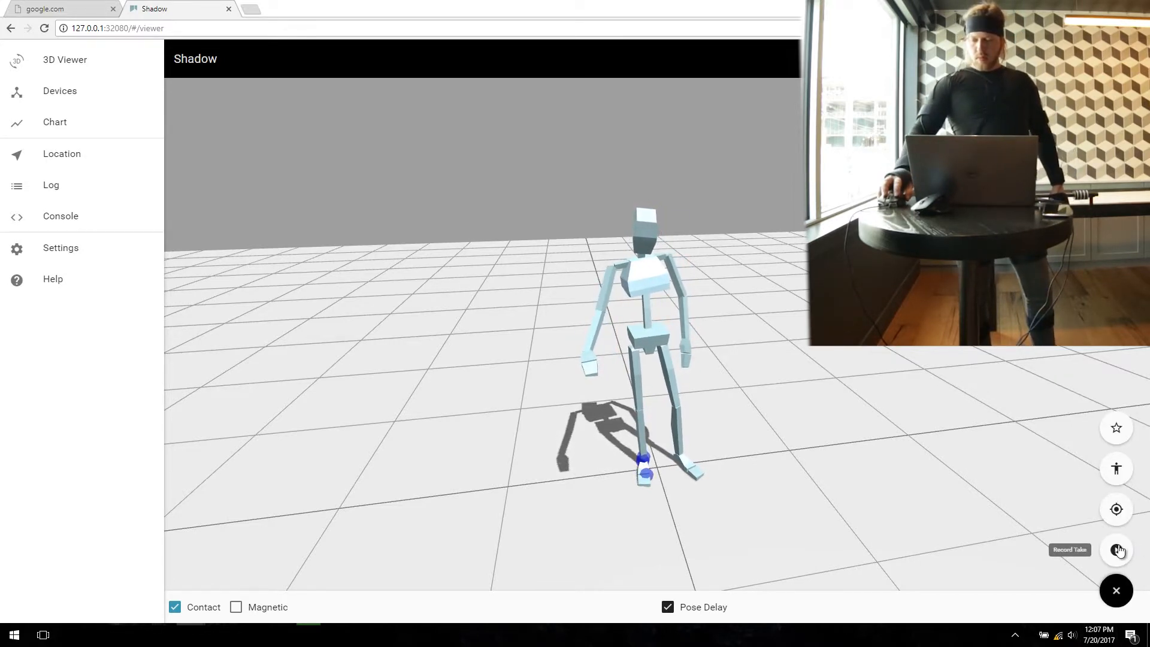
click(1115, 591)
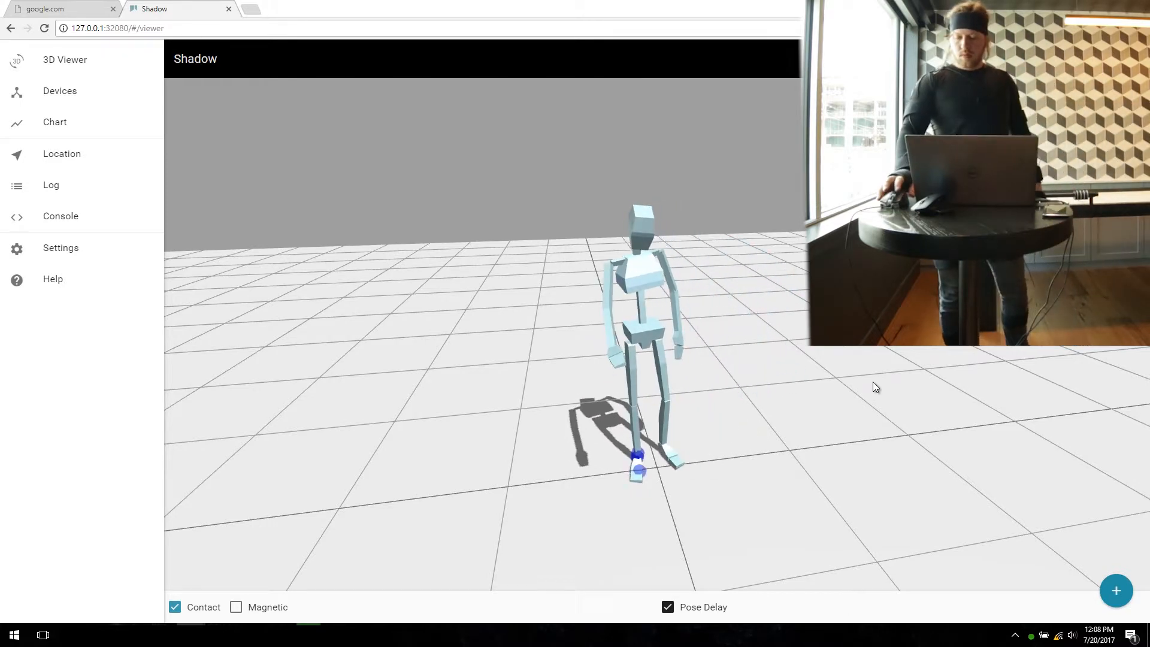
click(1115, 591)
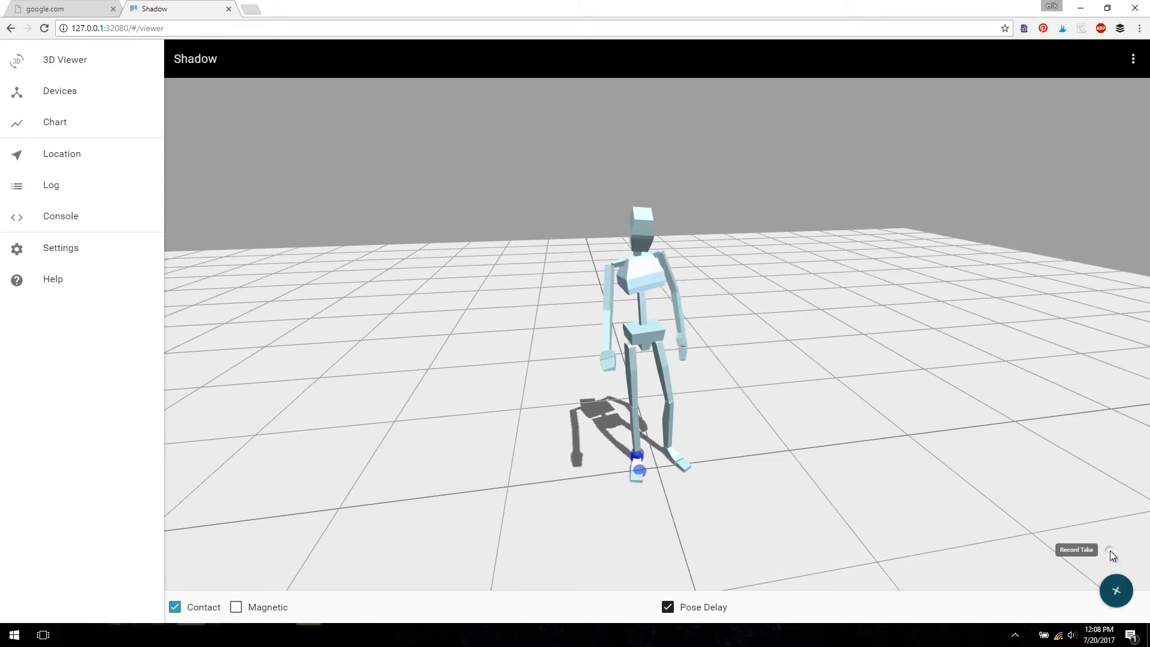
Stop the take, download the exported 0002 FBX file and launch it in FBX Review.
click(1115, 590)
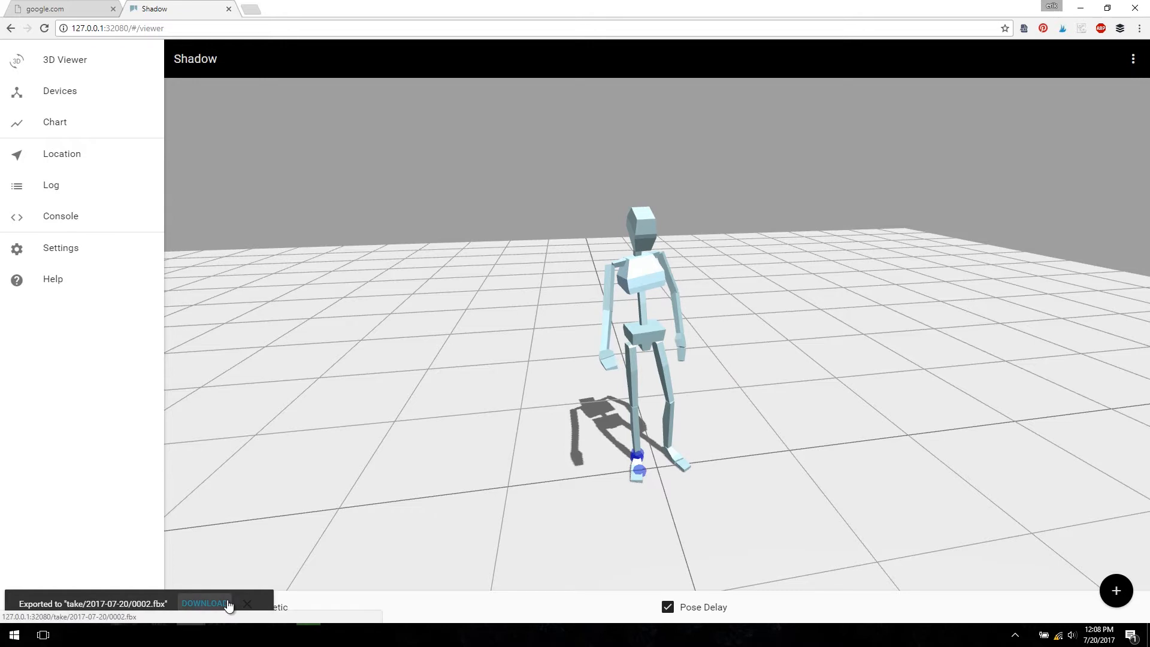
click(204, 603)
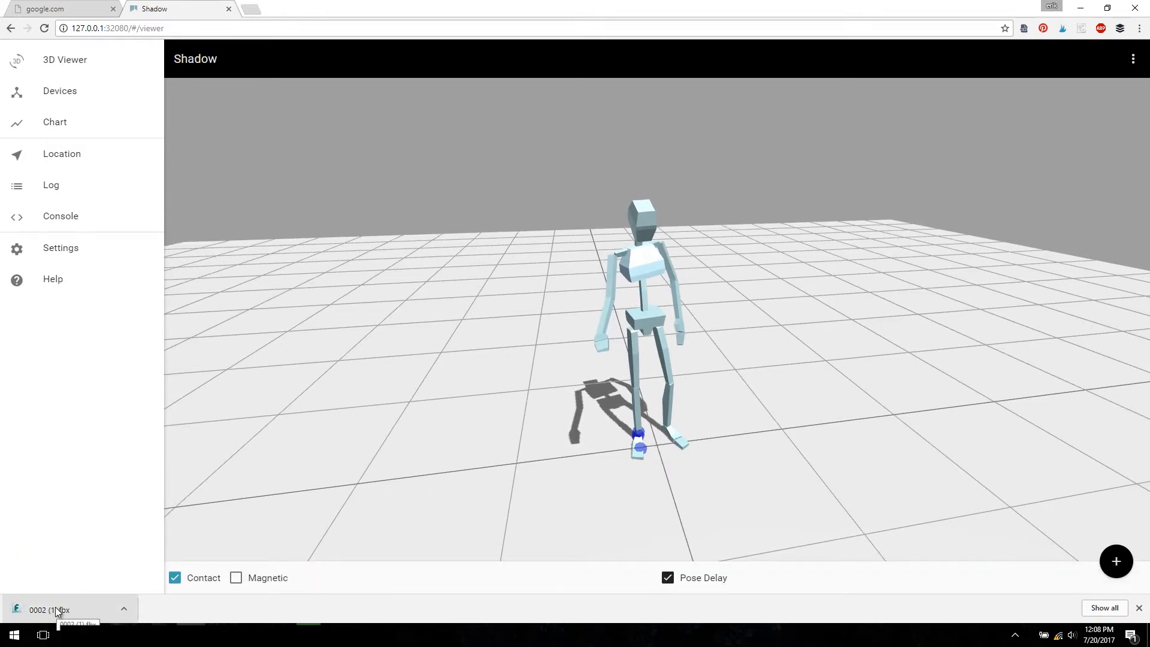
click(48, 610)
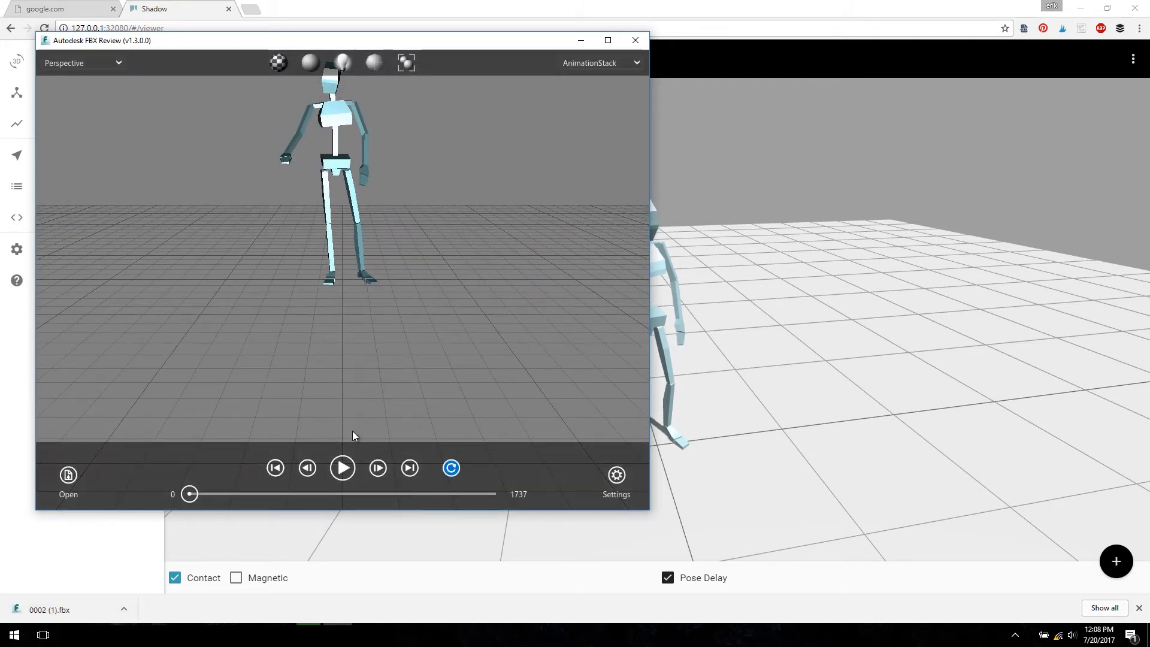
Play the recorded animation in FBX Review, pause it partway, and return to the Motion folder.
click(341, 467)
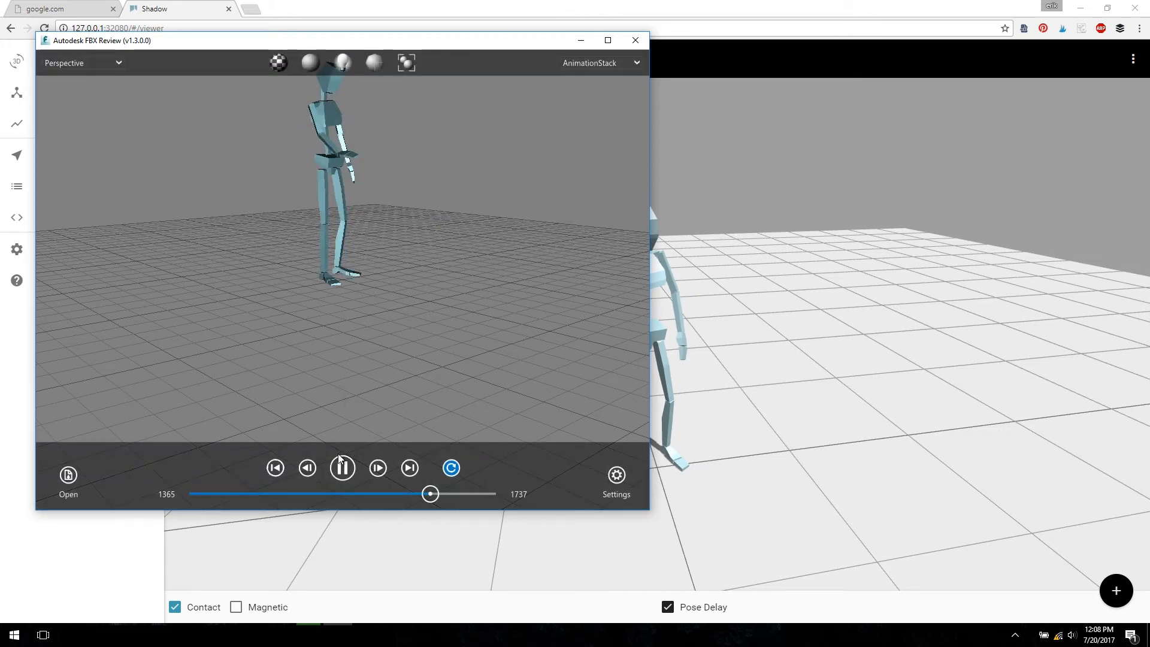
click(341, 467)
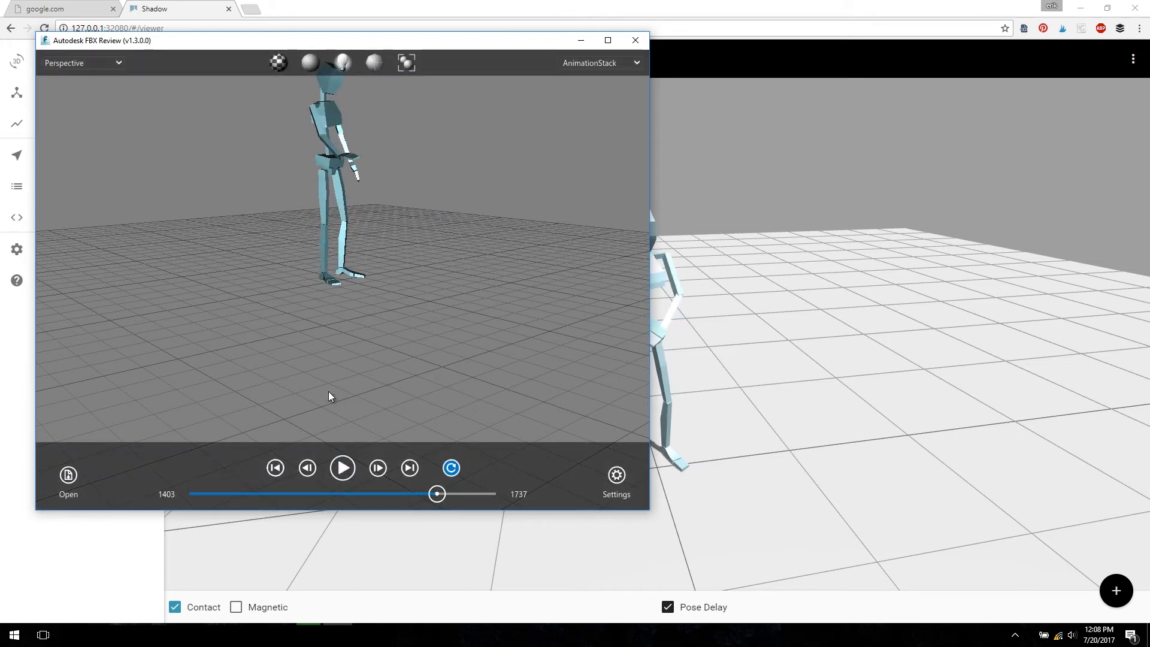
click(68, 475)
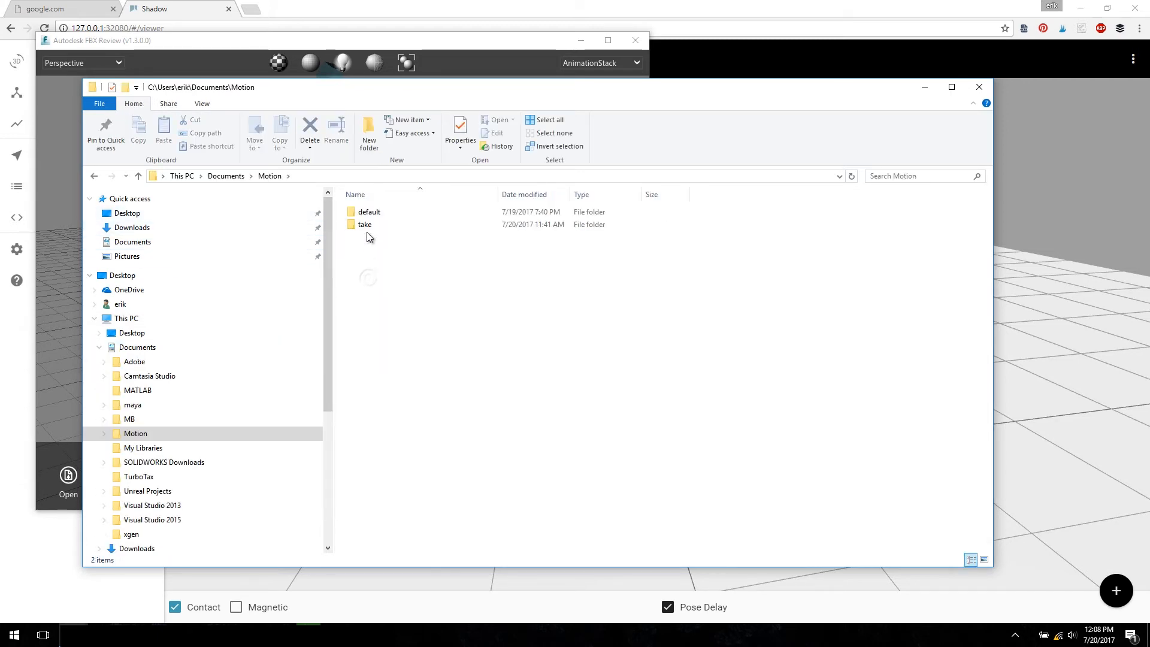
Navigate into take/2017-07-20/0002 and bring up the context menu for take.mTake.
double_click(365, 223)
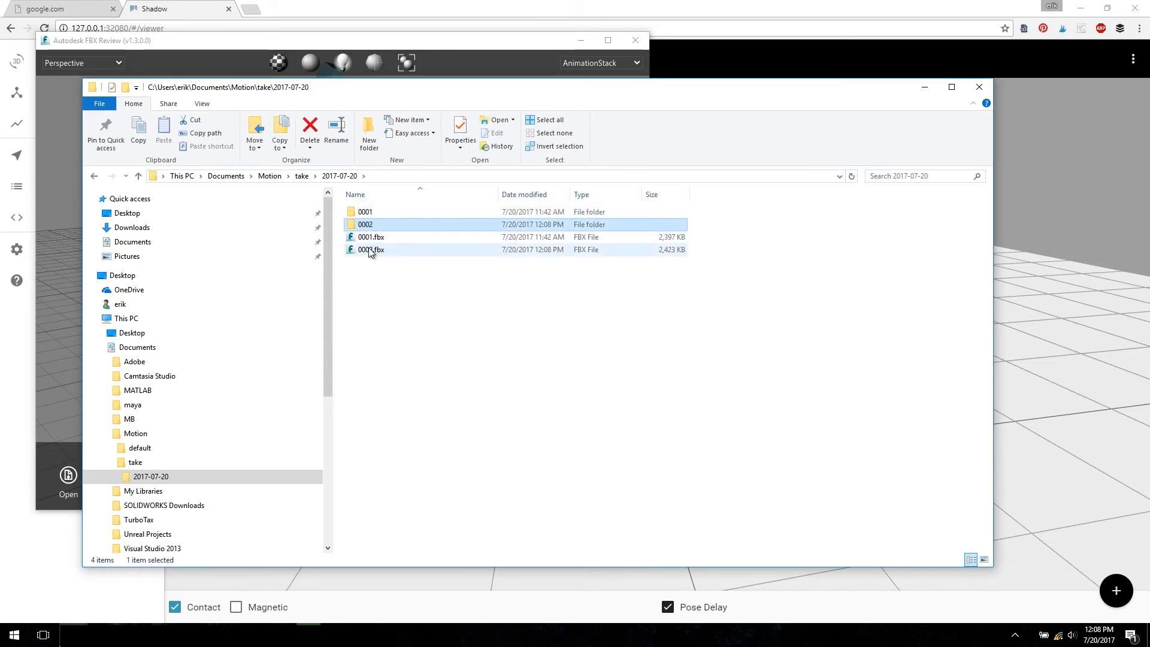
double_click(364, 223)
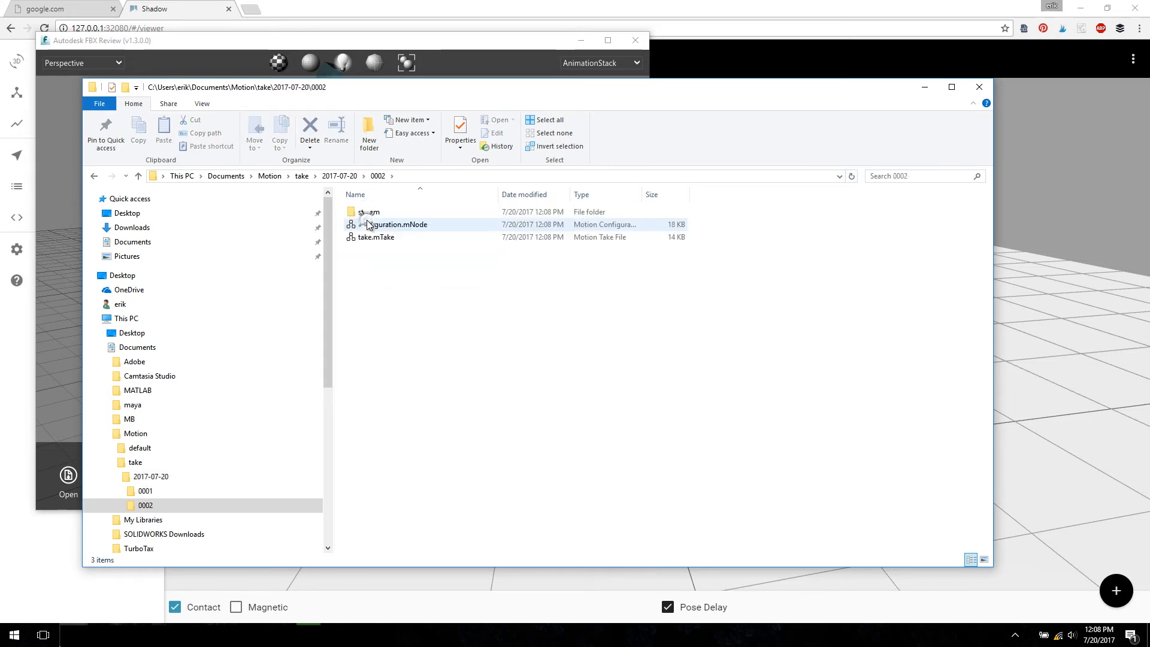
right_click(373, 237)
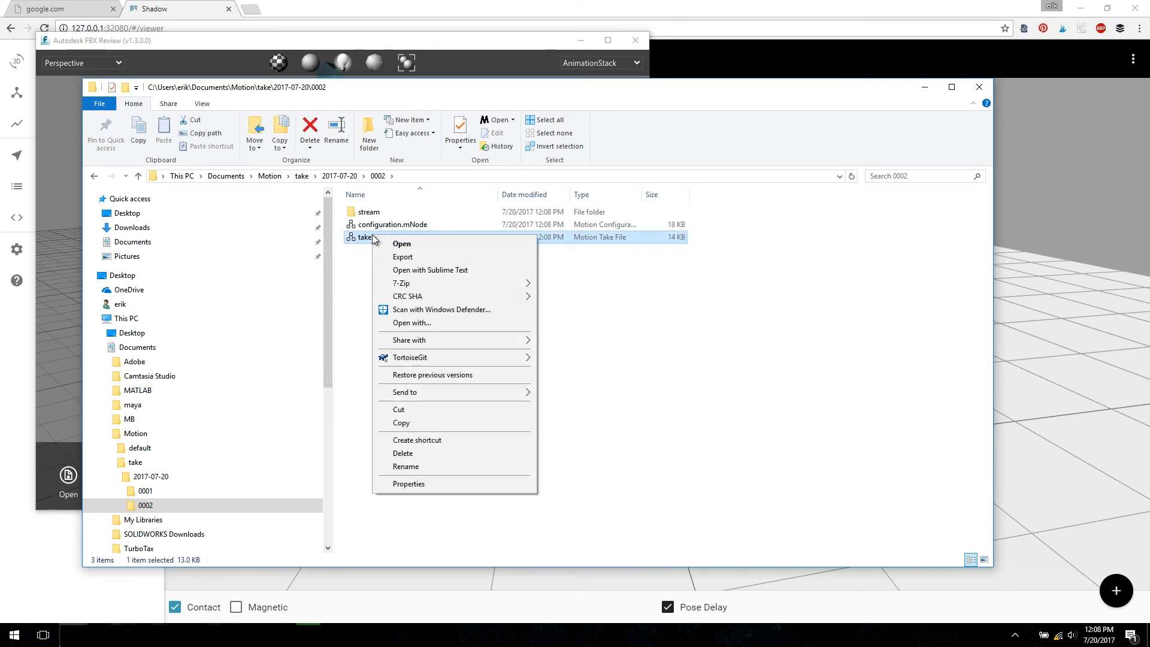
mouse_move(402, 258)
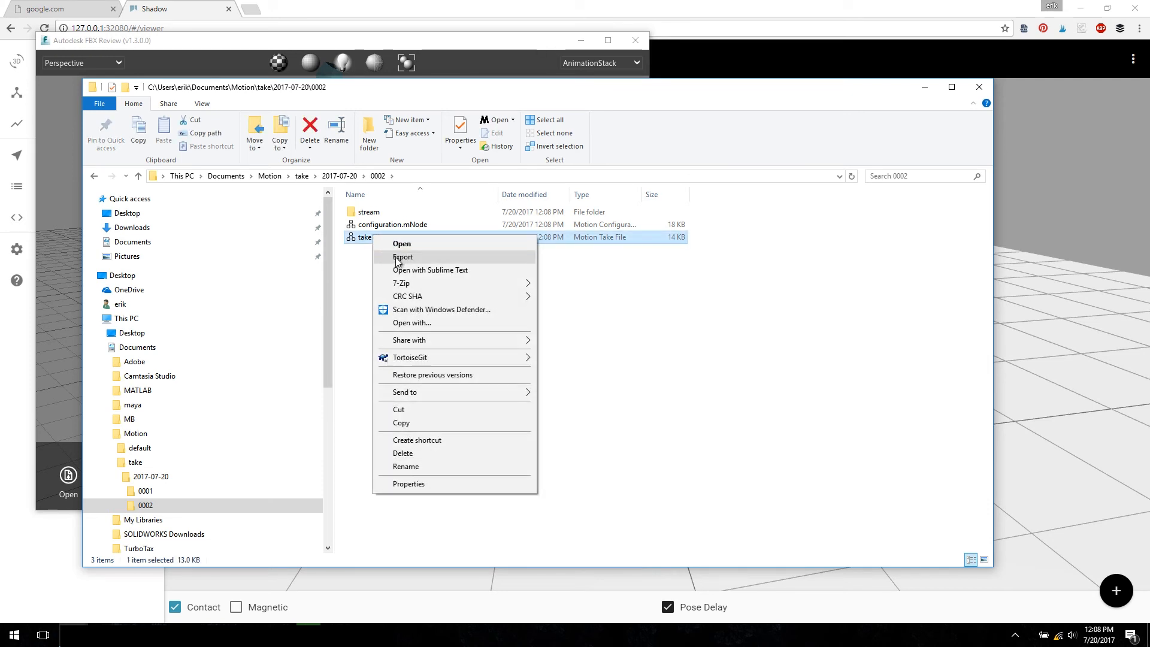
mouse_move(360, 260)
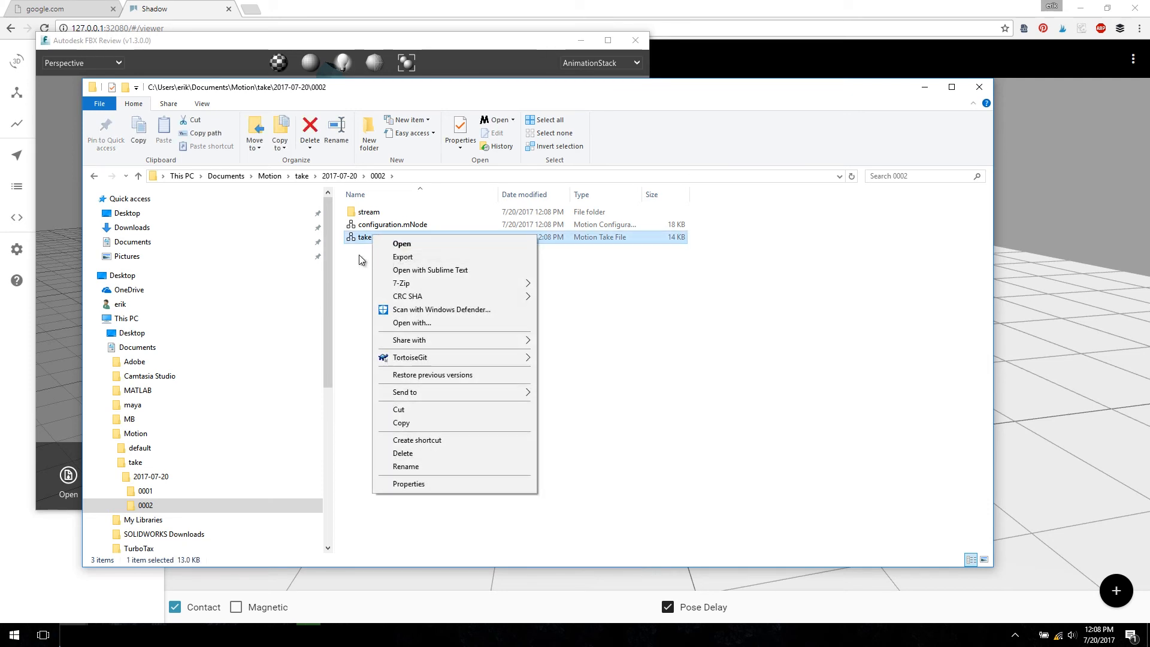